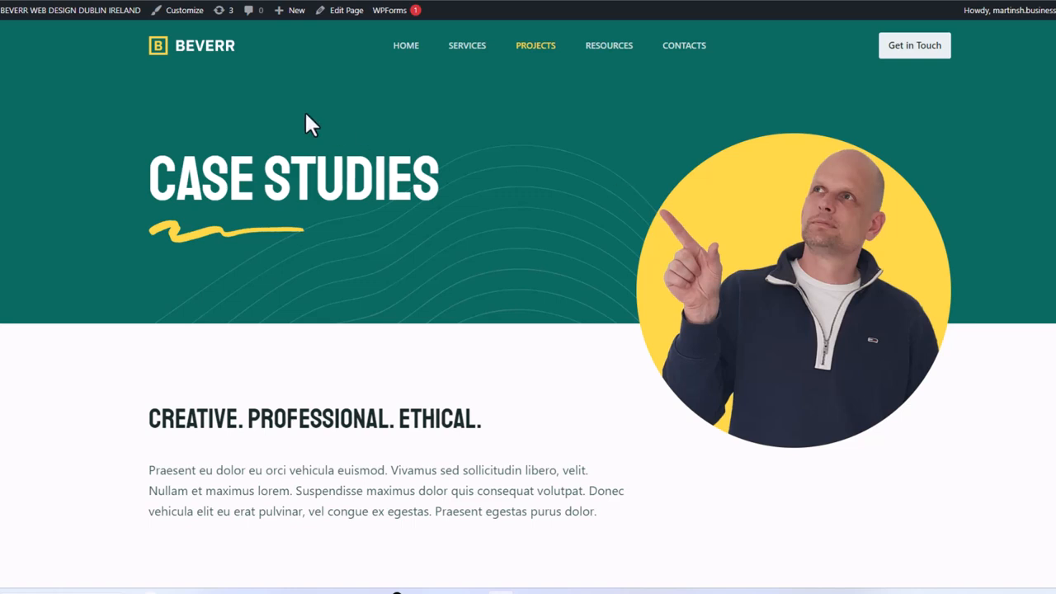
mouse_move(418, 77)
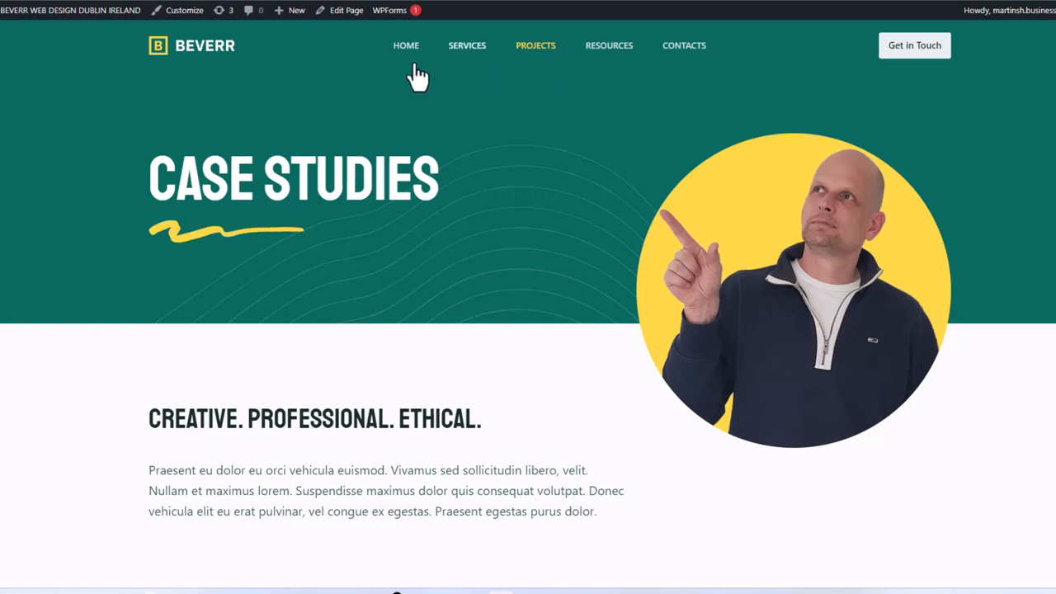
mouse_move(407, 61)
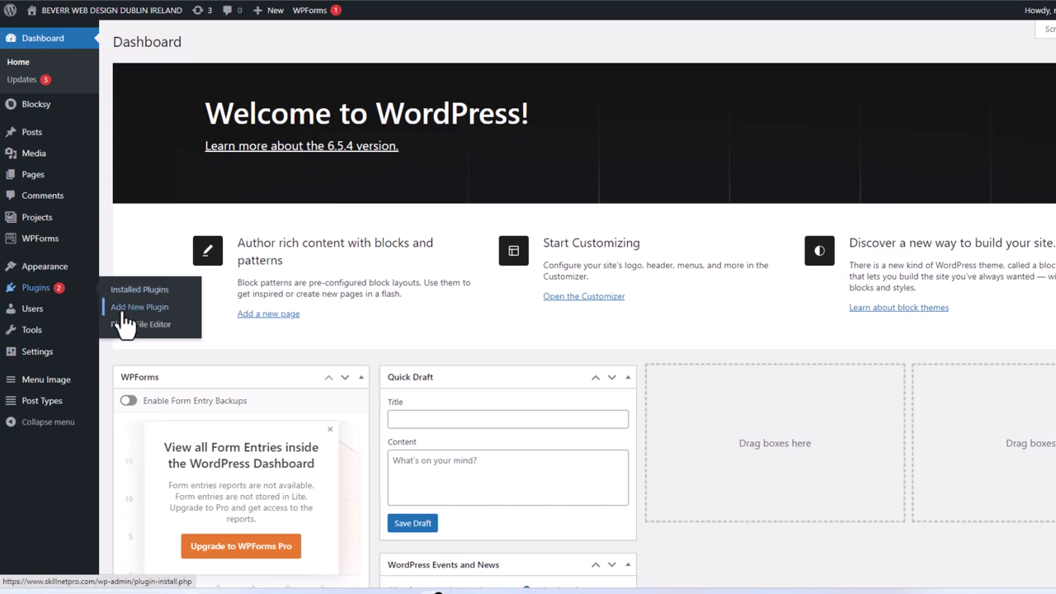
- Search Add New Plugin for 'Menu Image, Icons made easy' to confirm it is active
click(139, 306)
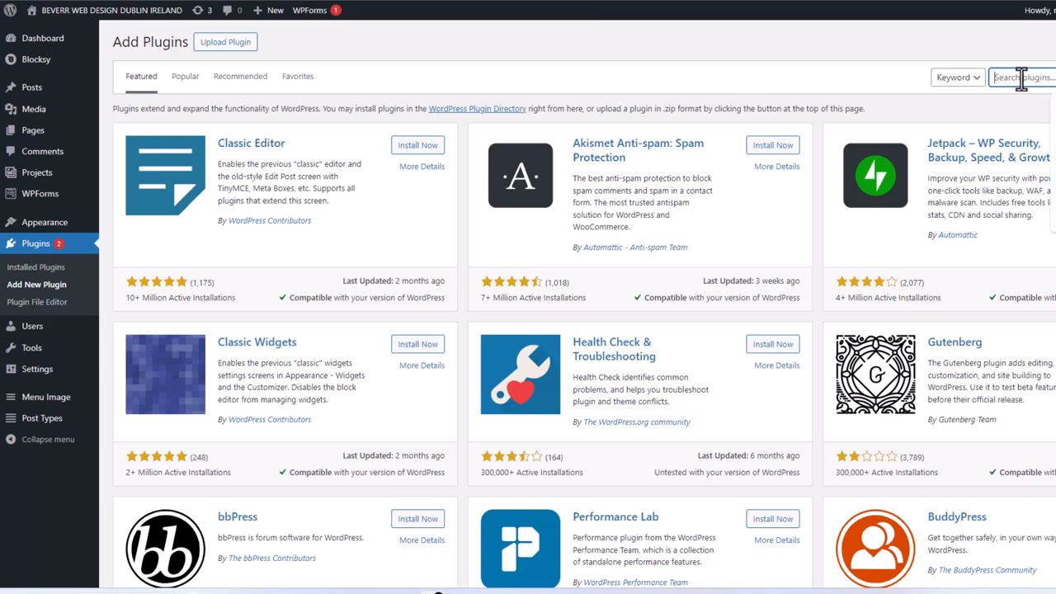
text(Menu Image, Icons made easy)
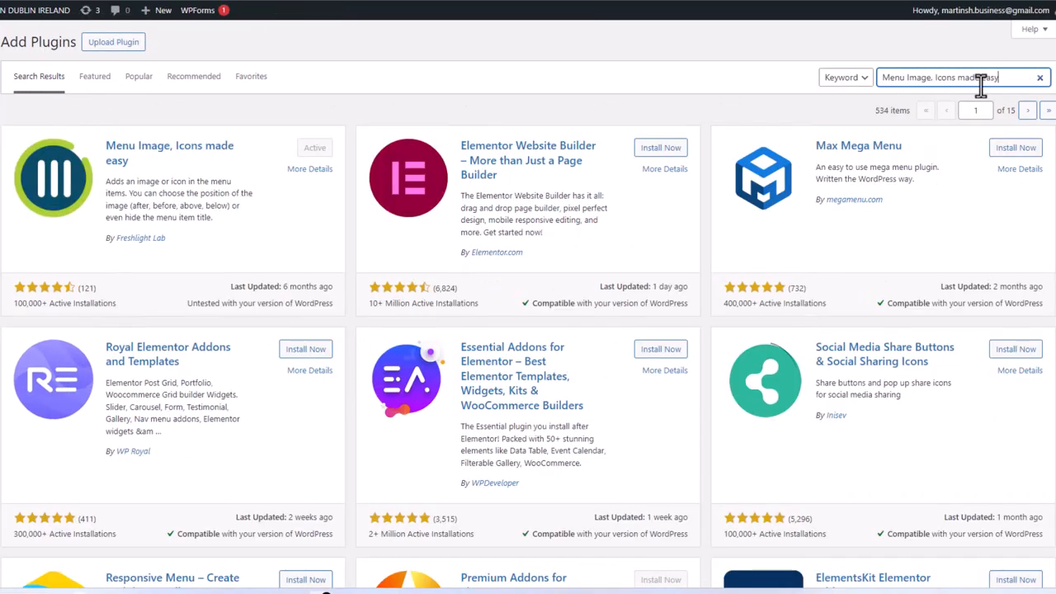
mouse_move(181, 161)
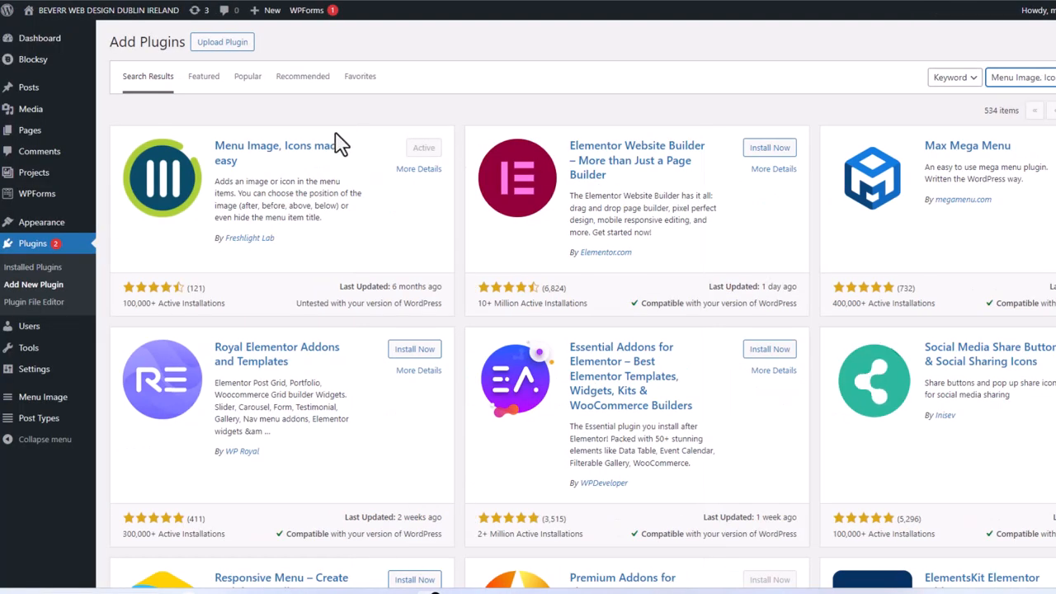
mouse_move(437, 157)
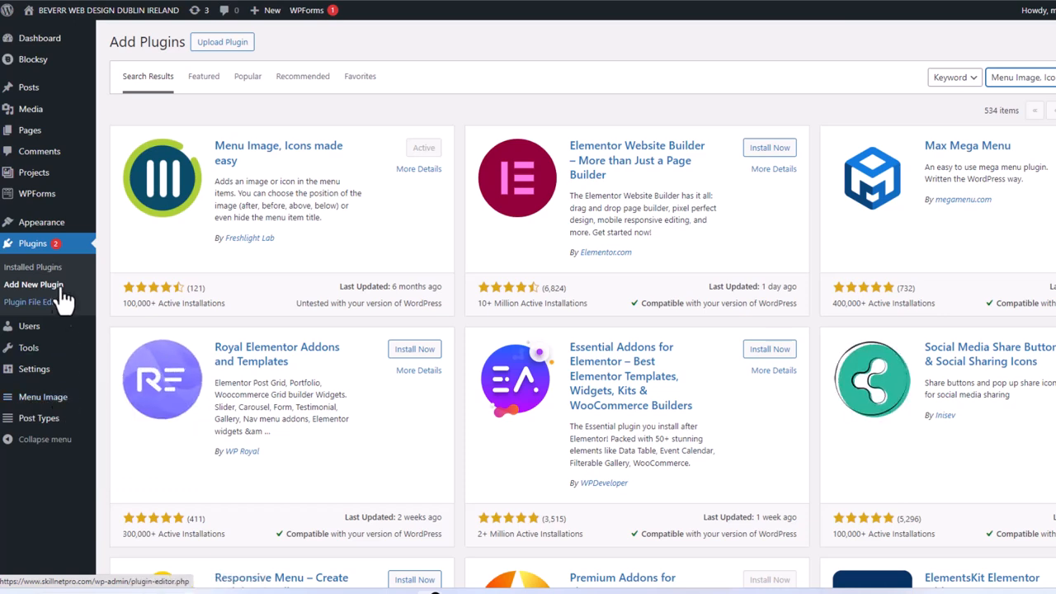
mouse_move(41, 221)
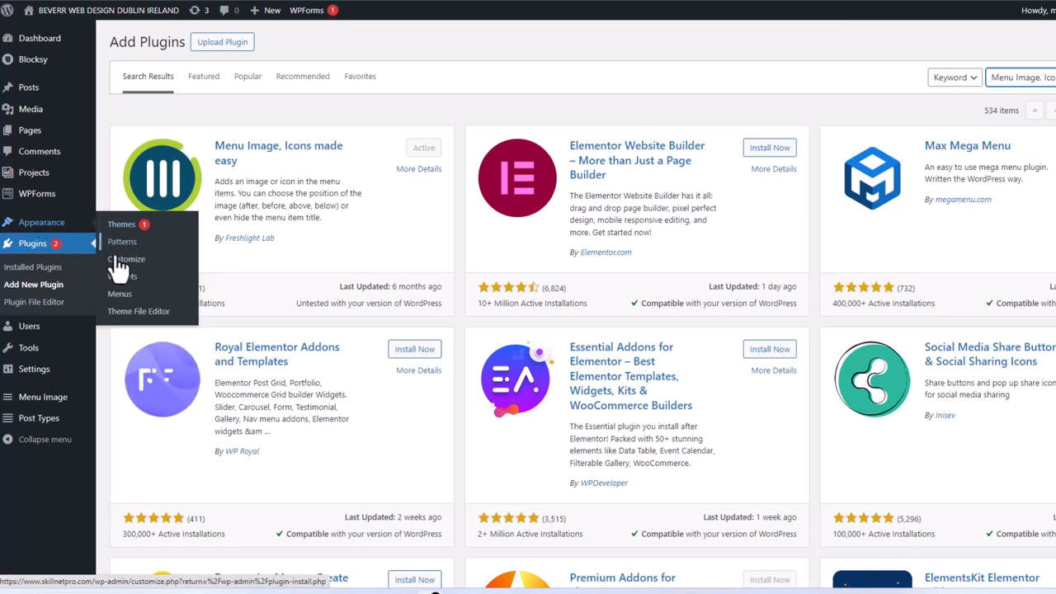
mouse_move(120, 293)
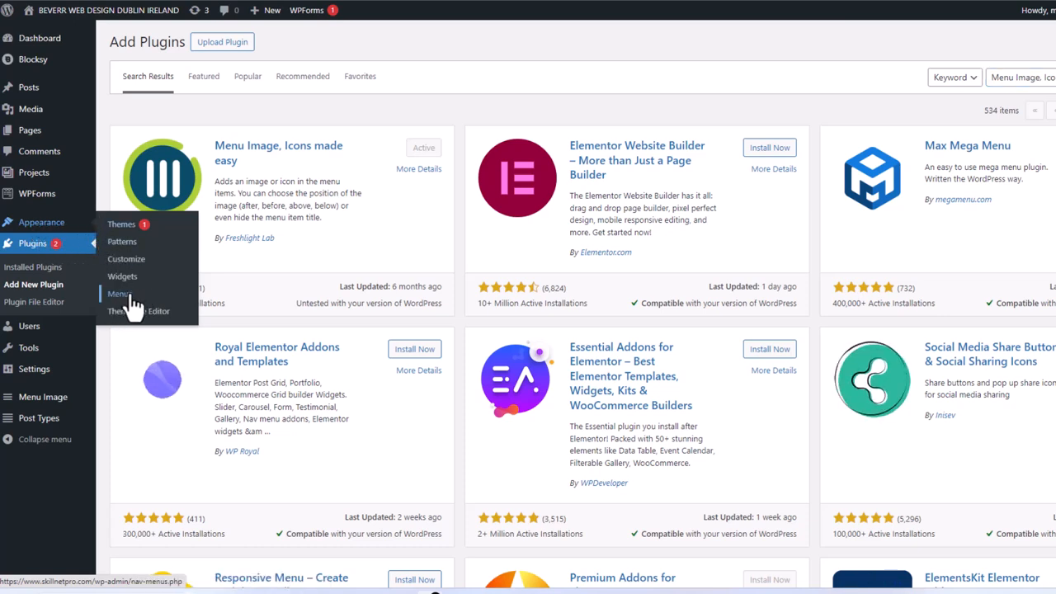
- Select Main Menu for editing in Appearance > Menus
click(118, 294)
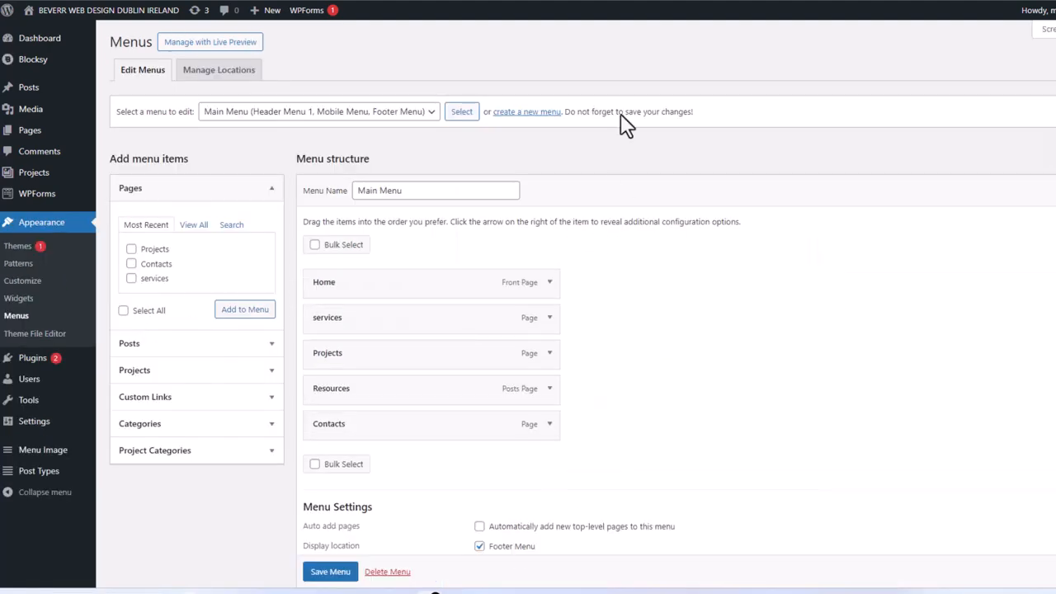
click(317, 112)
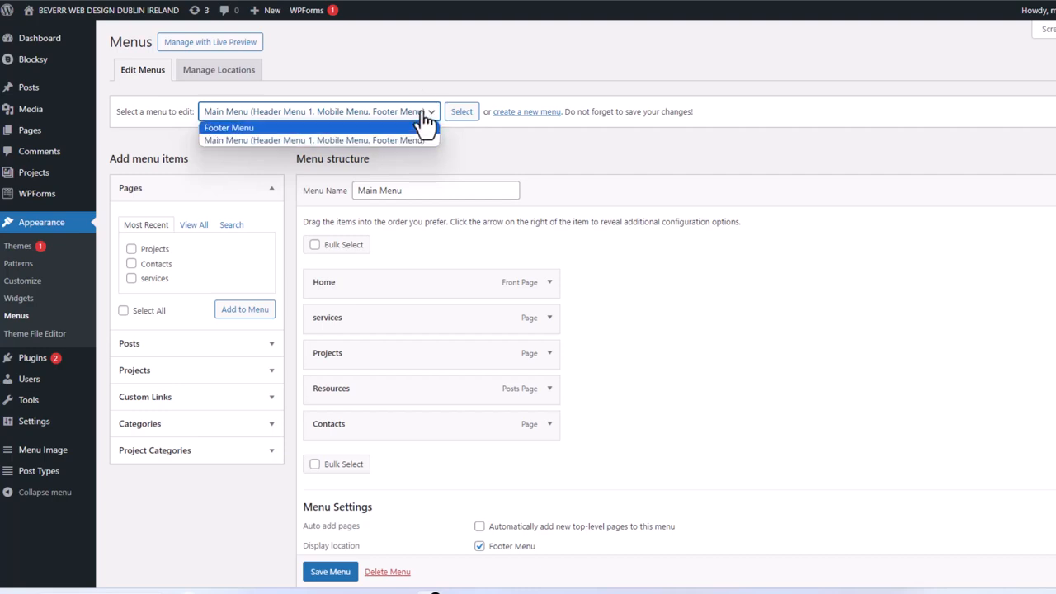
mouse_move(227, 140)
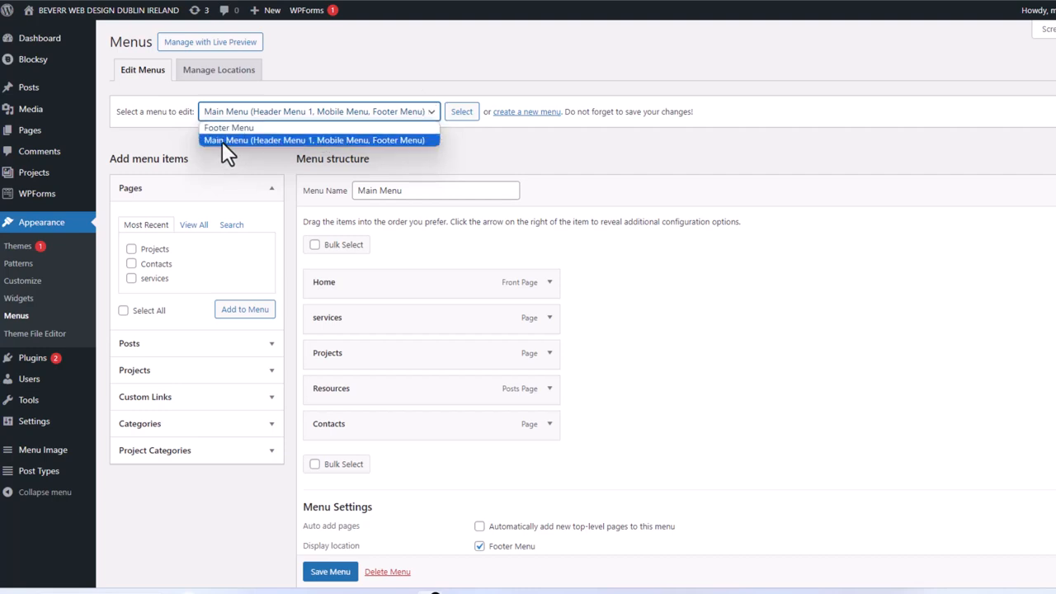
click(316, 139)
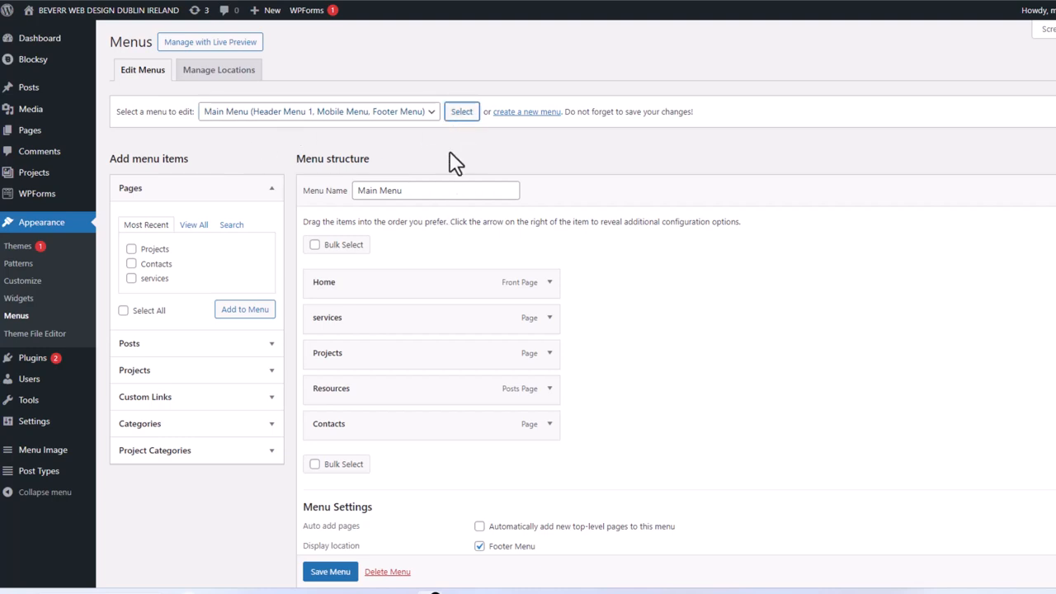
mouse_move(389, 229)
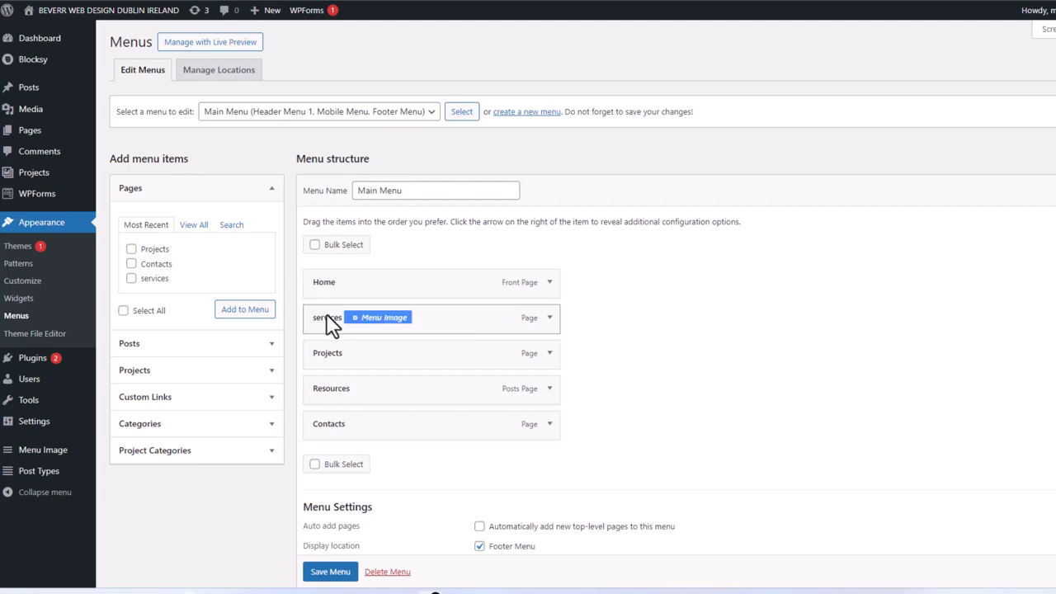
mouse_move(387, 363)
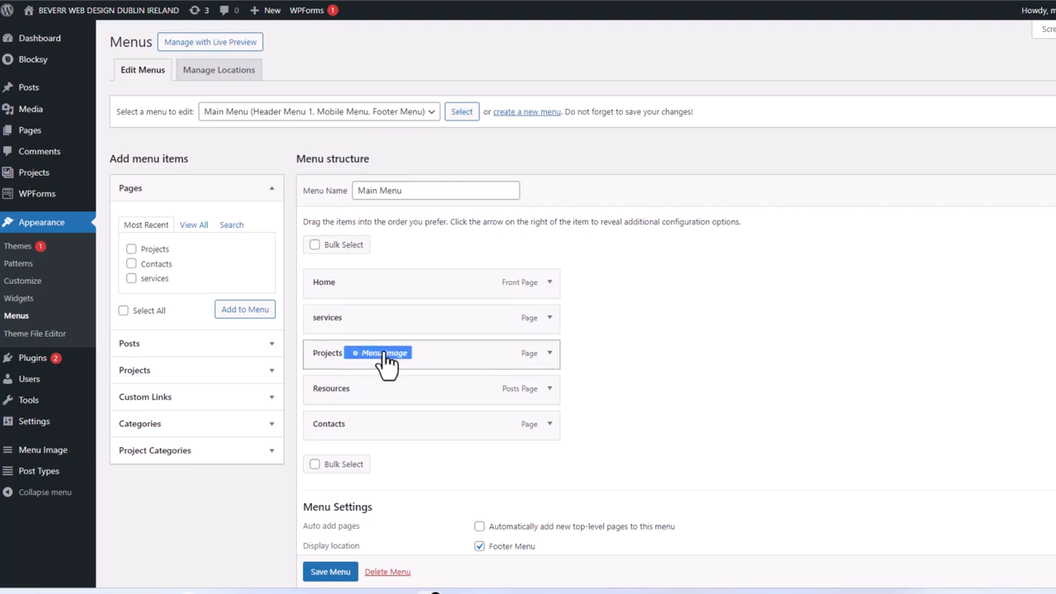
mouse_move(395, 301)
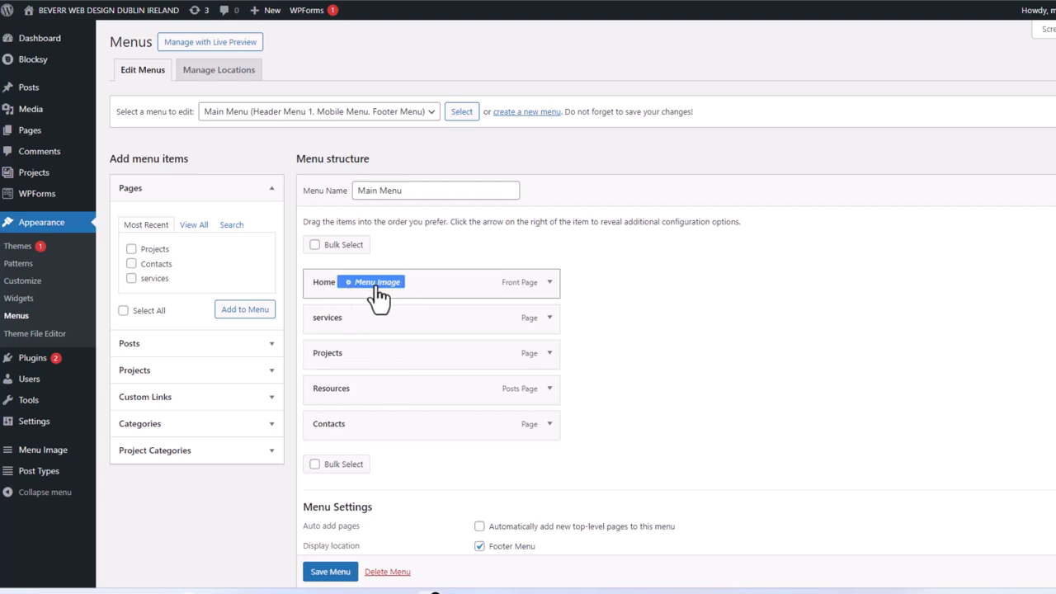
- Set the Home item's Menu Image to Icon and choose the house dashicon
click(376, 281)
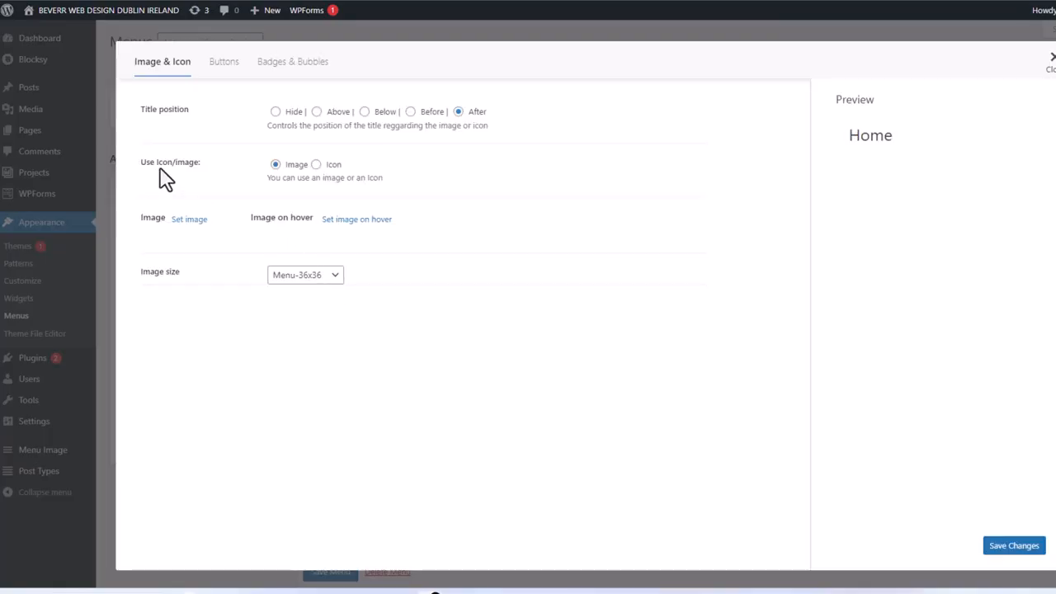
mouse_move(337, 169)
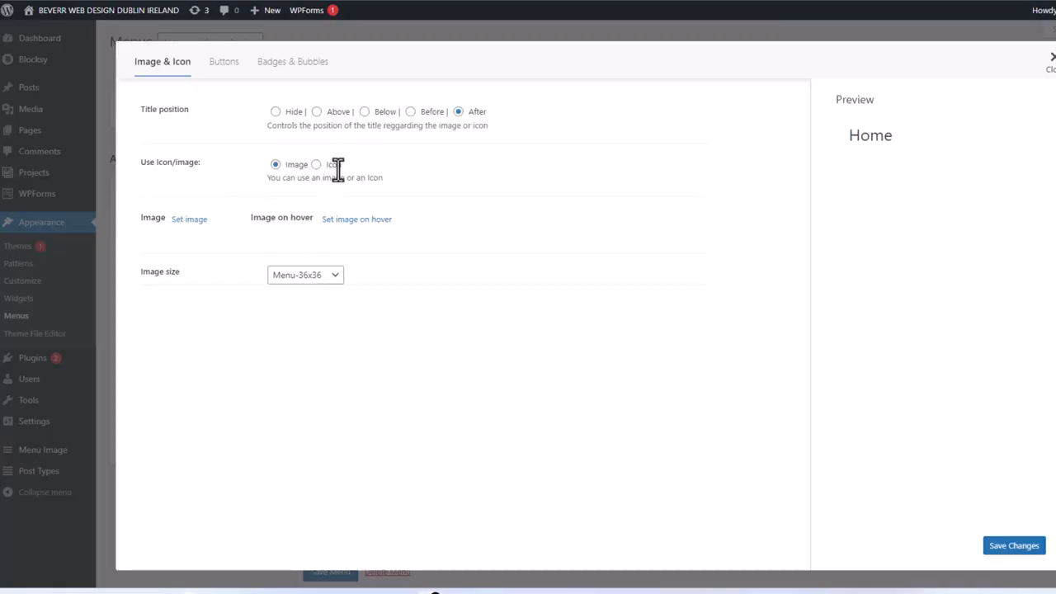
double_click(332, 164)
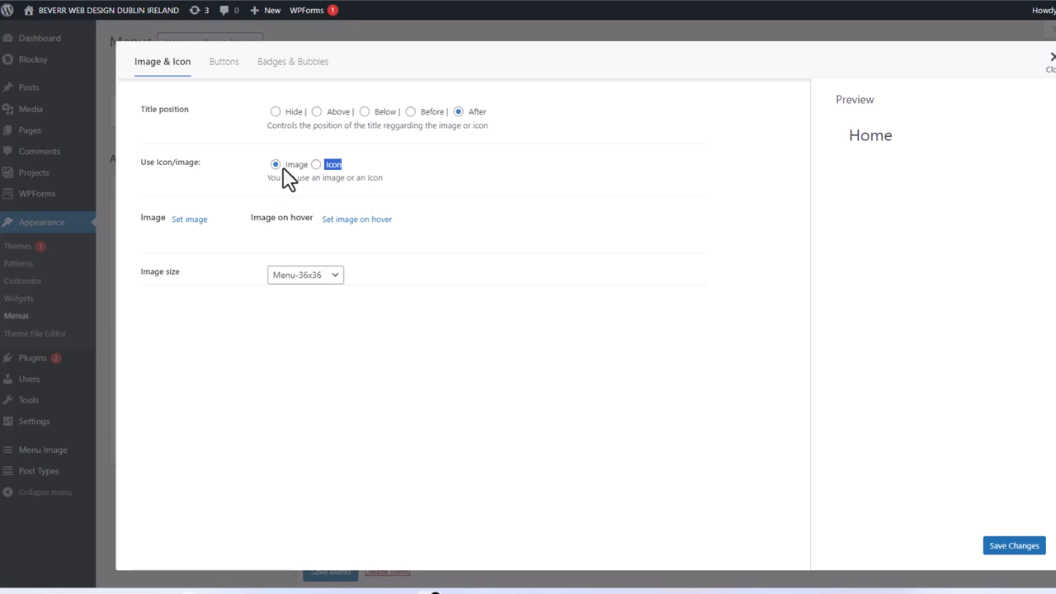
click(316, 165)
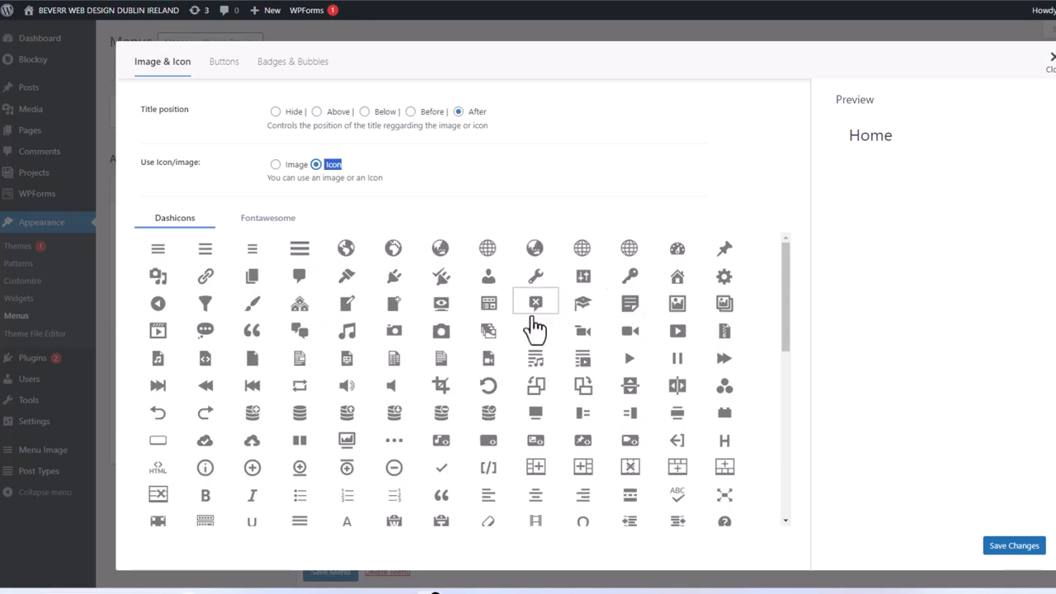
mouse_move(676, 276)
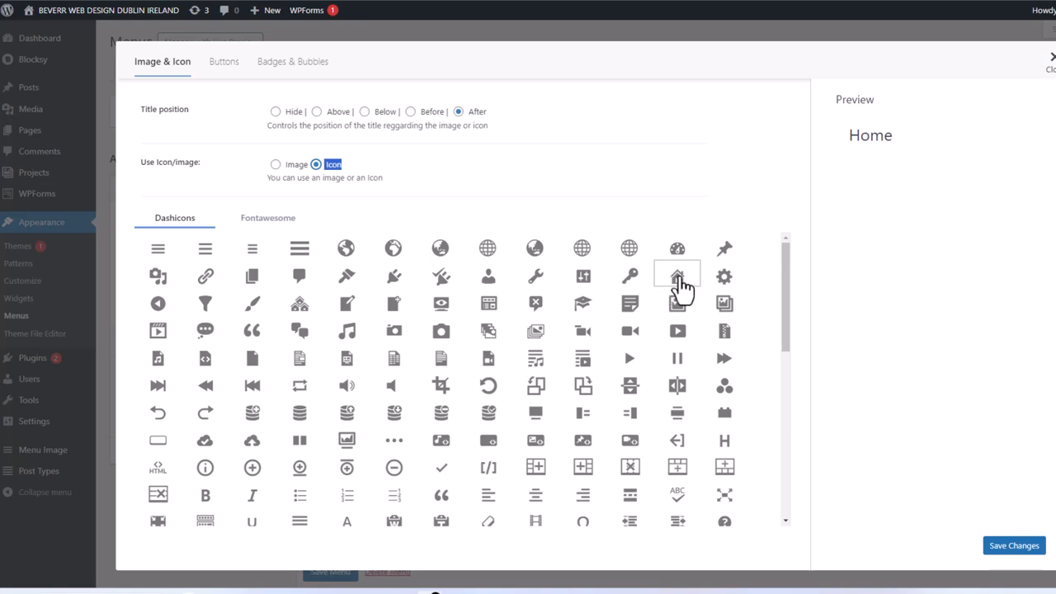
click(676, 276)
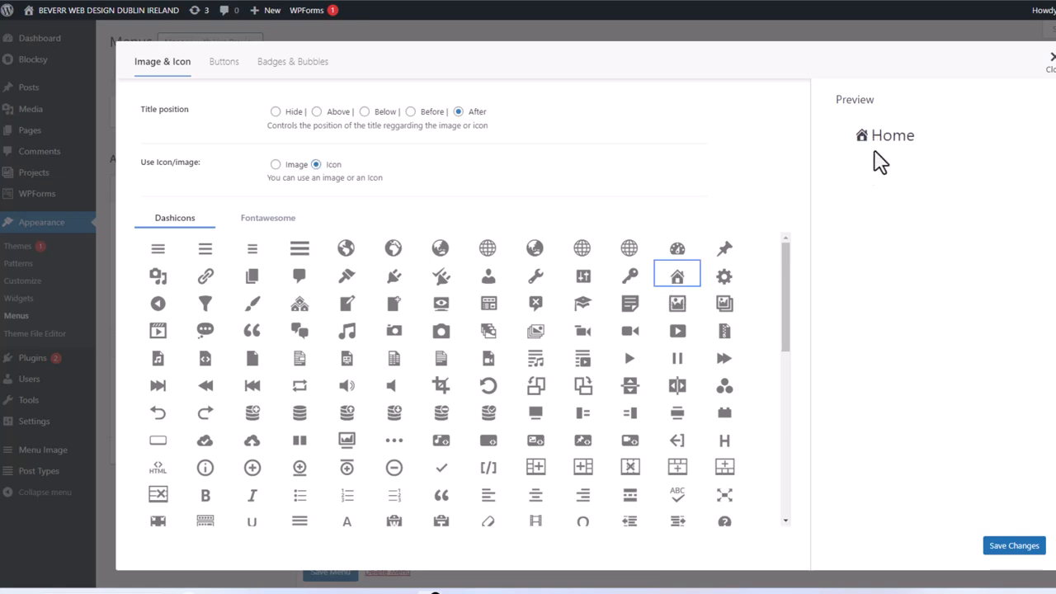
mouse_move(874, 140)
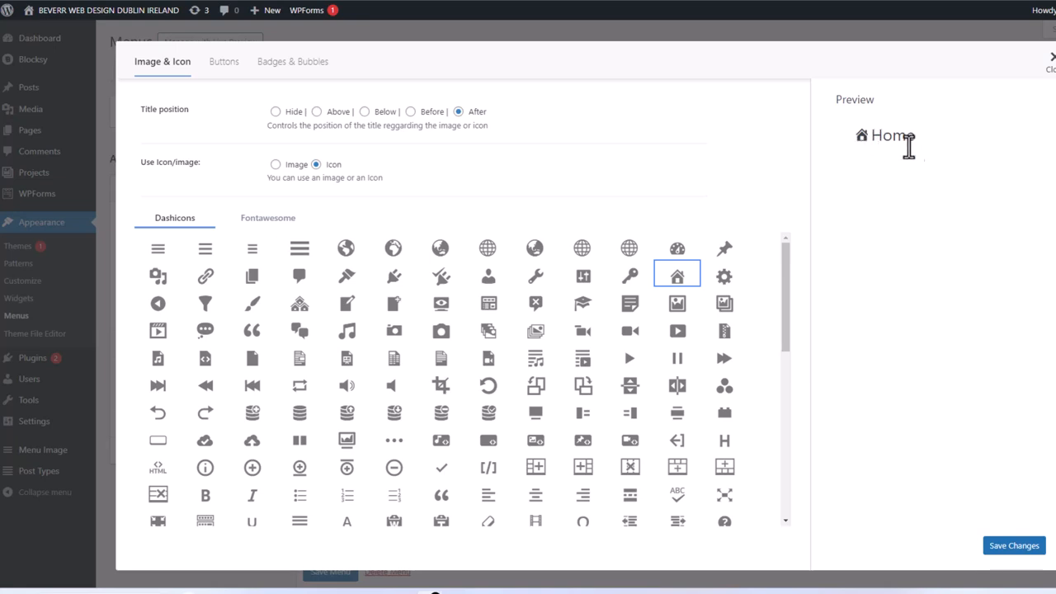
mouse_move(871, 147)
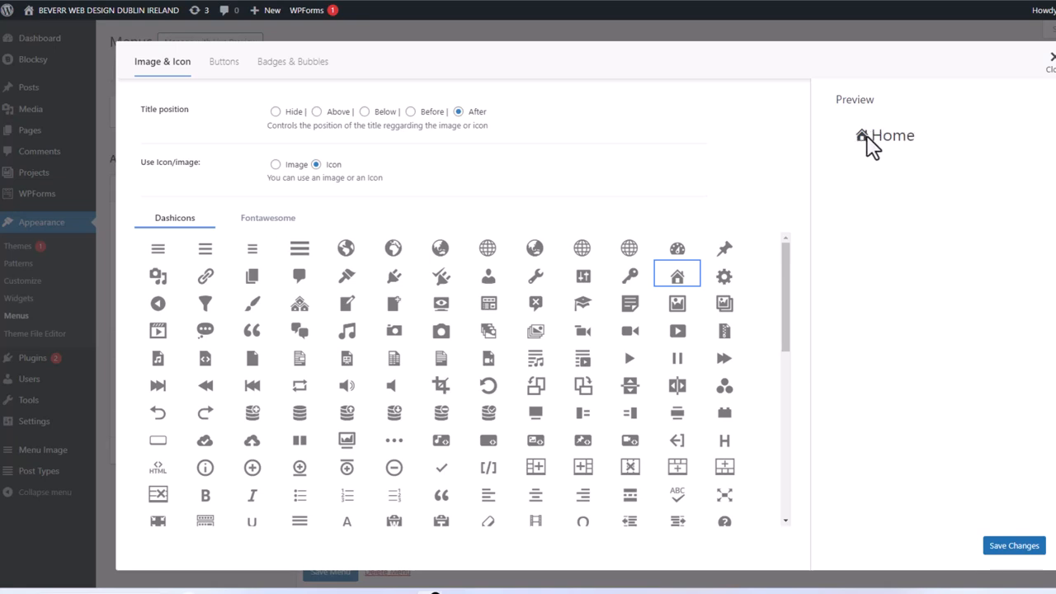
mouse_move(943, 144)
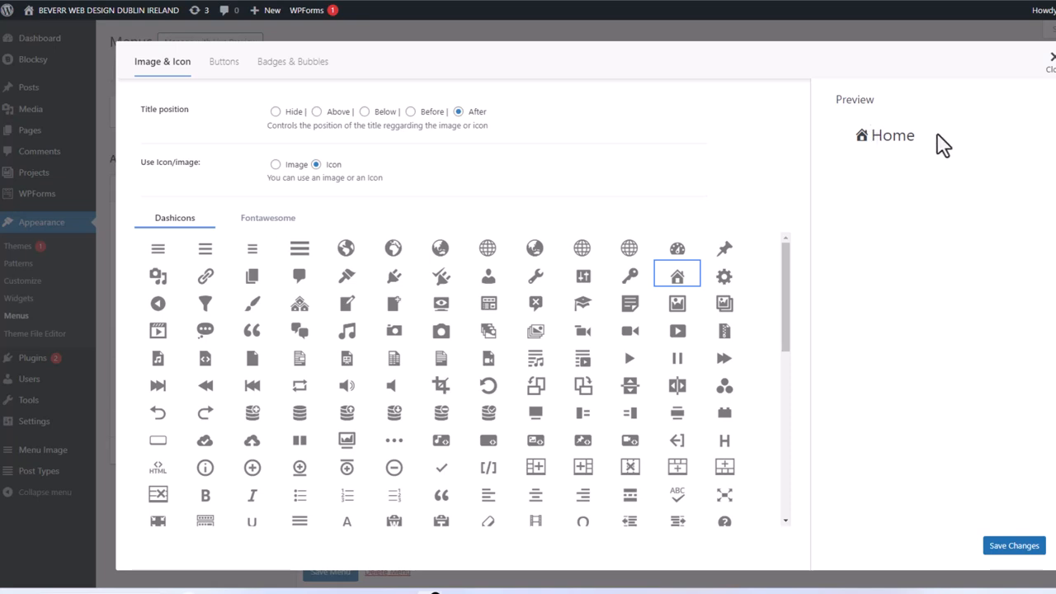
mouse_move(867, 158)
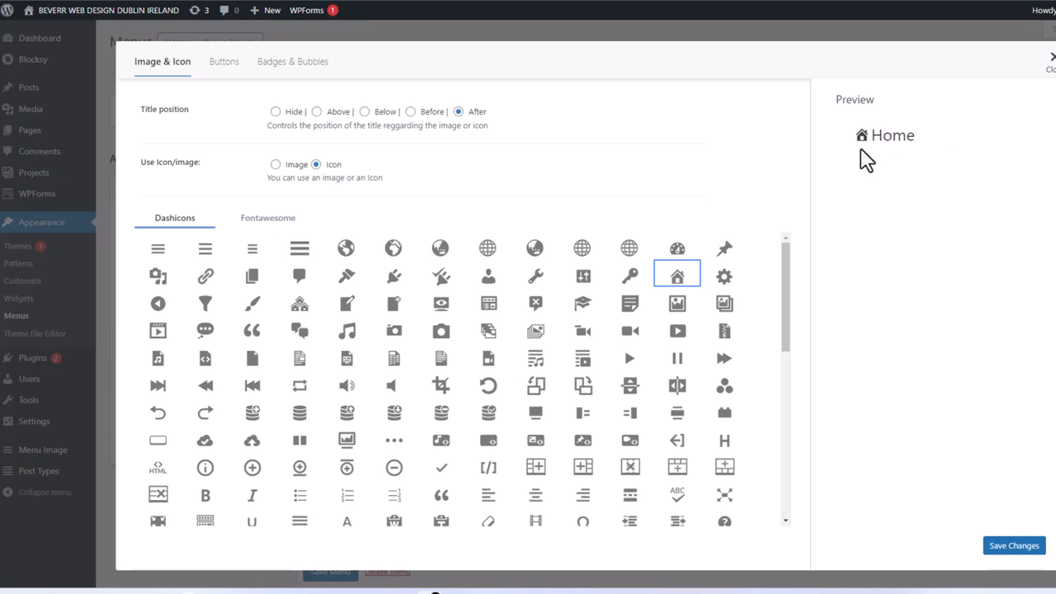
- Try the Title position options, settle on Hide, and save the changes
double_click(165, 109)
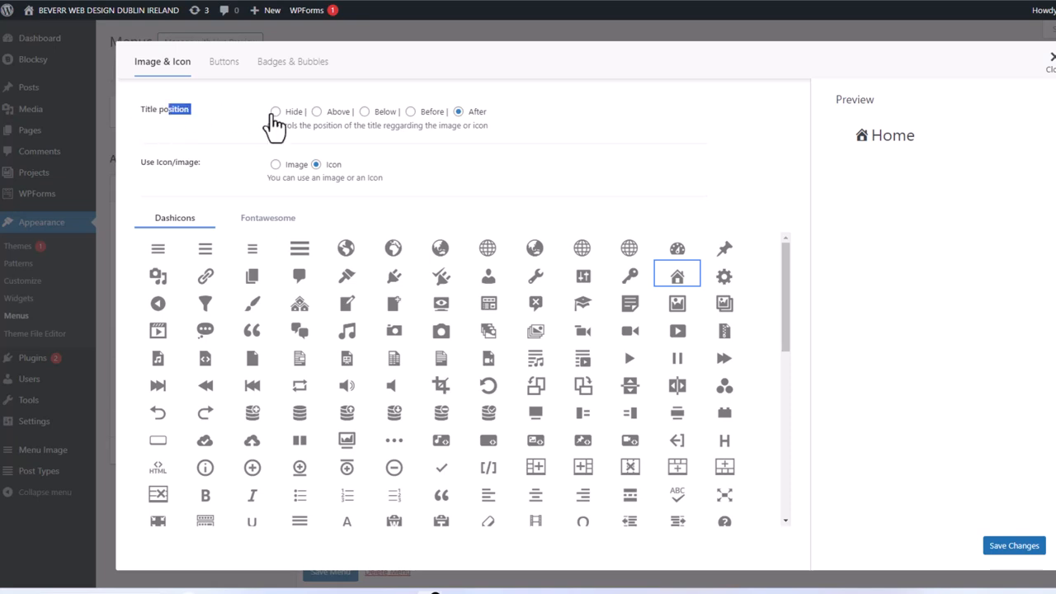
click(275, 111)
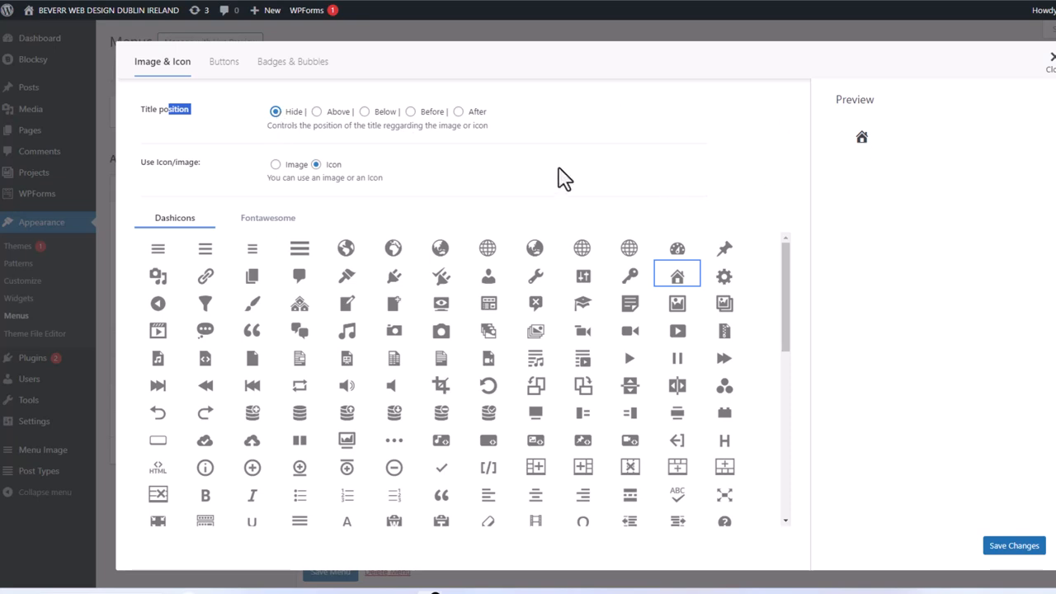
click(316, 112)
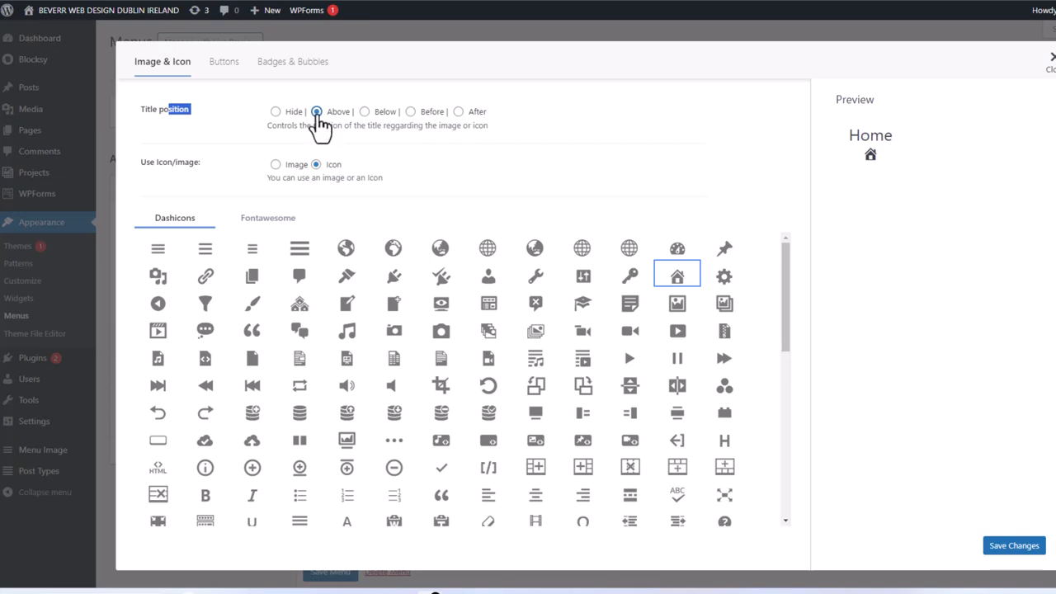
click(364, 112)
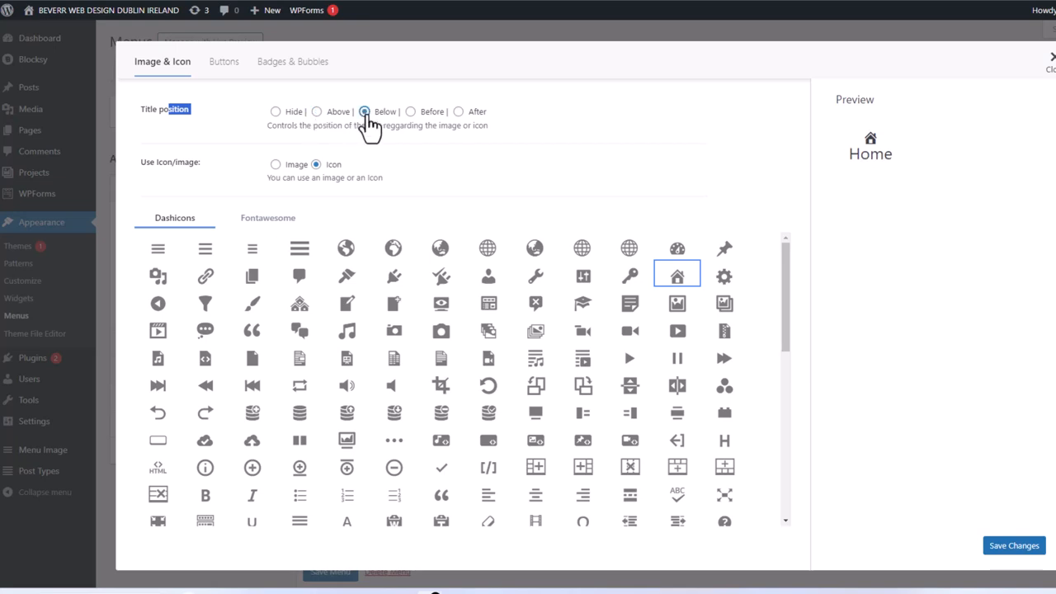
mouse_move(413, 119)
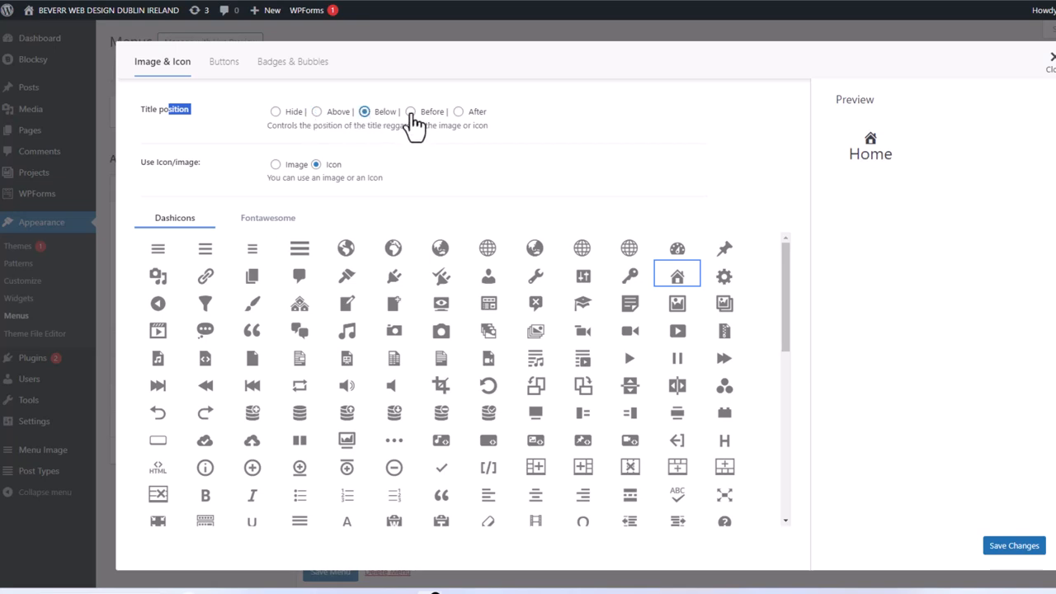
click(458, 112)
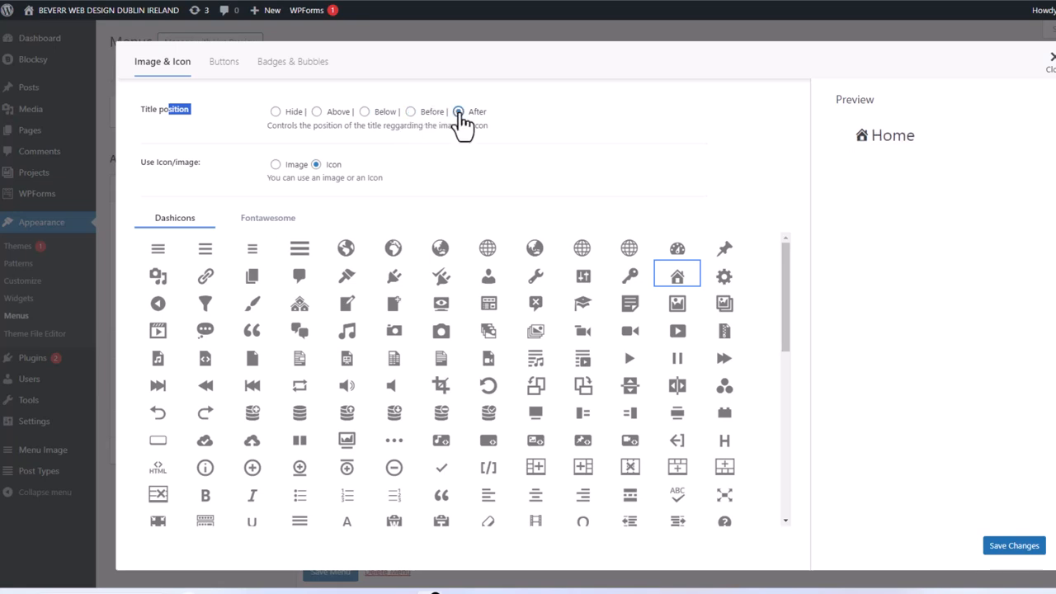
click(275, 111)
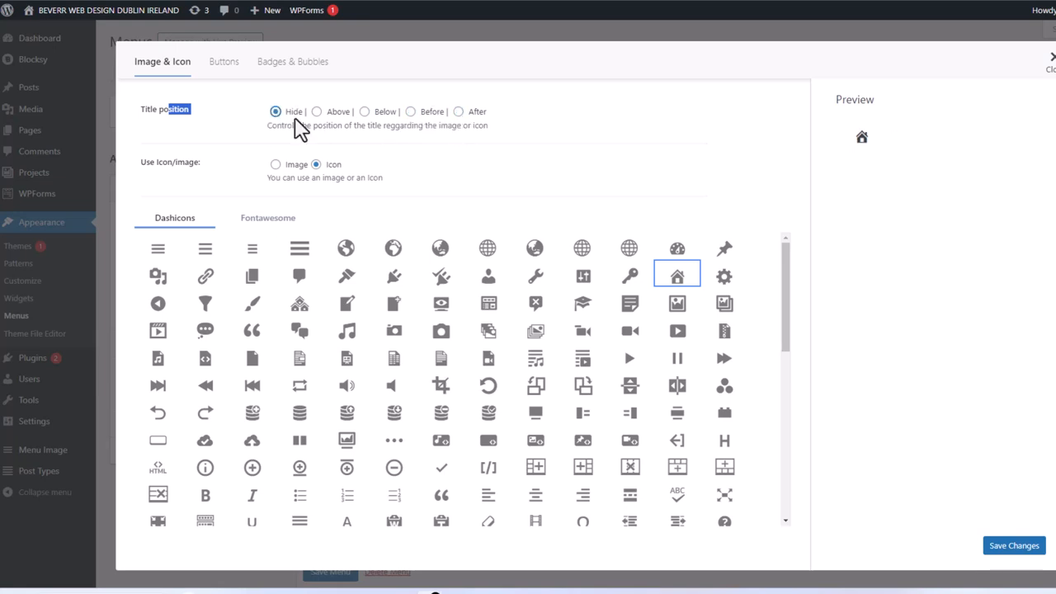
mouse_move(790, 164)
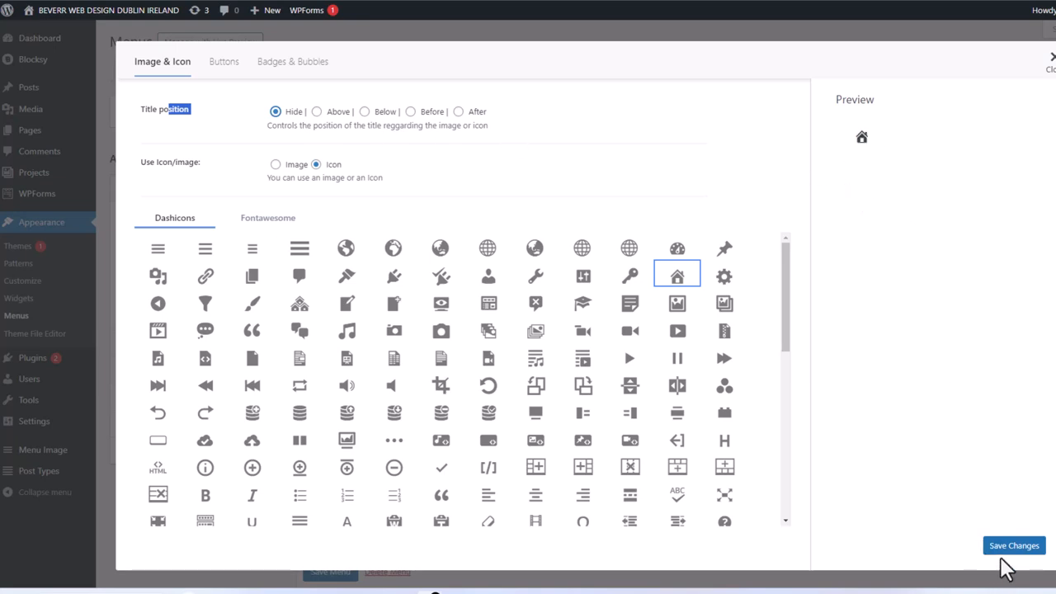
click(1014, 545)
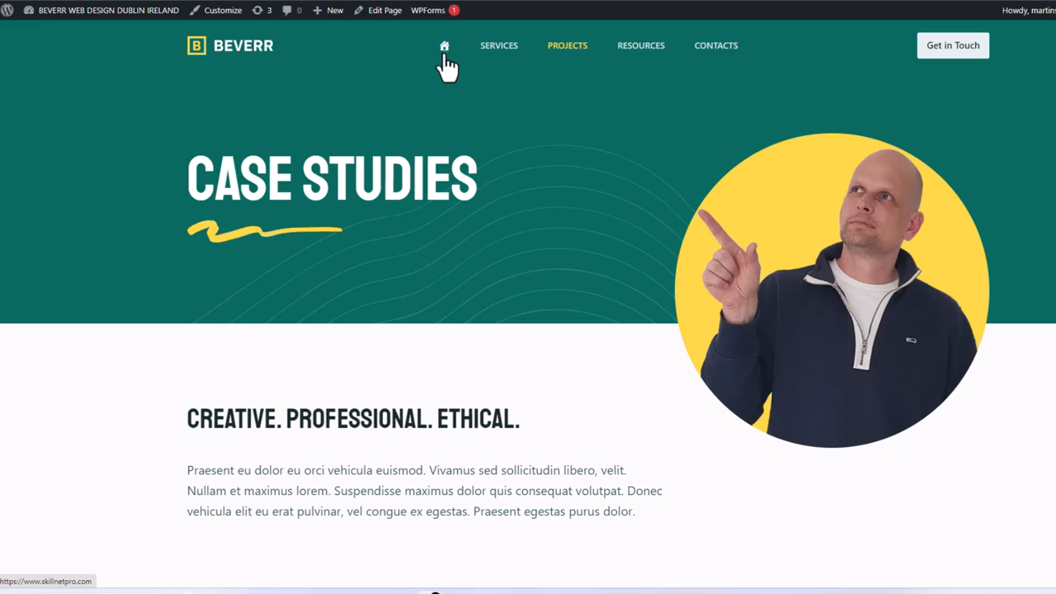
mouse_move(451, 116)
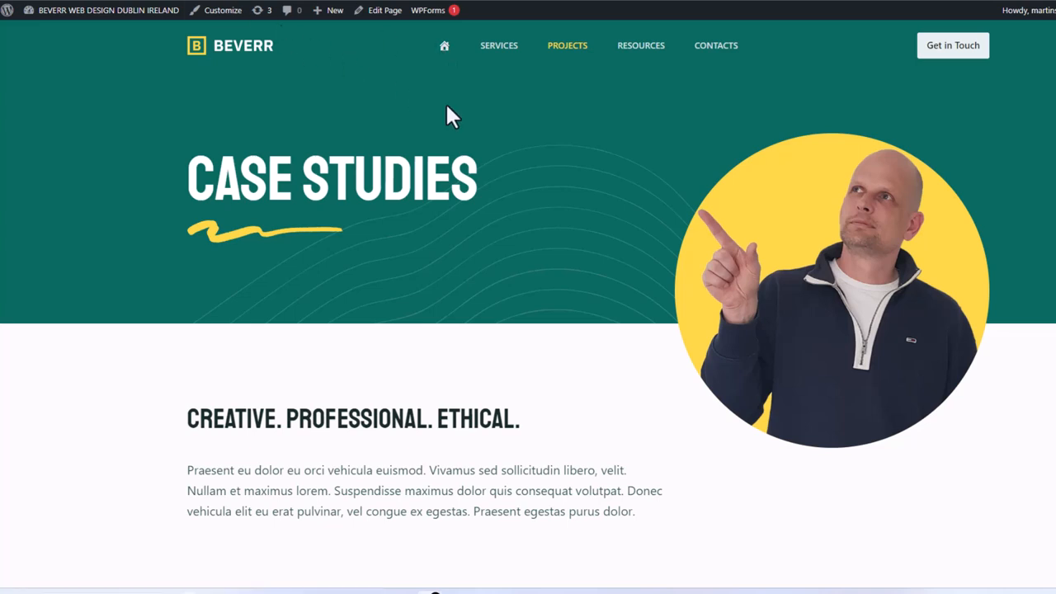